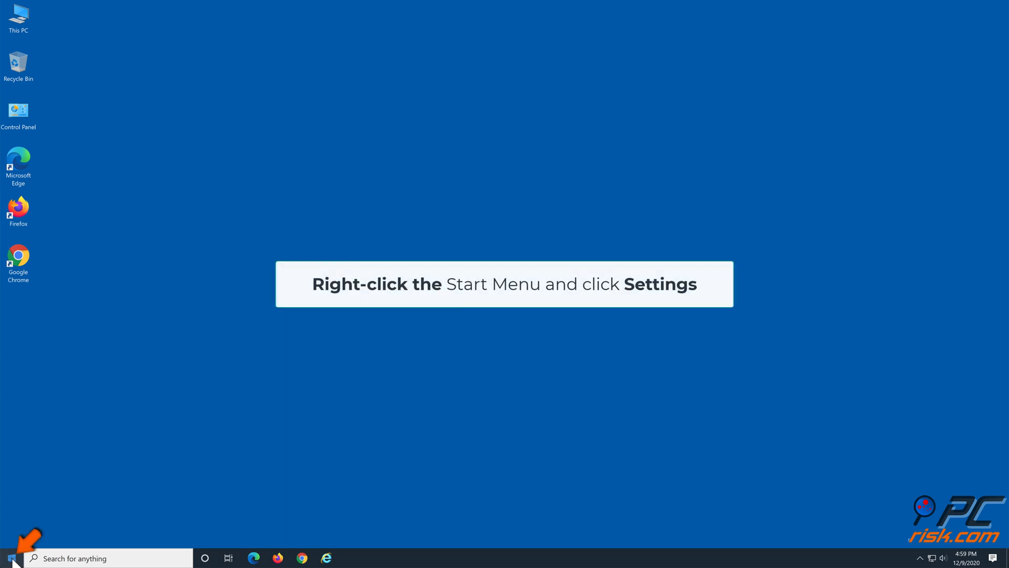
- Open Windows Settings from the Start button's quick link menu
{"action": "right_click", "coordinate": [10, 557]}
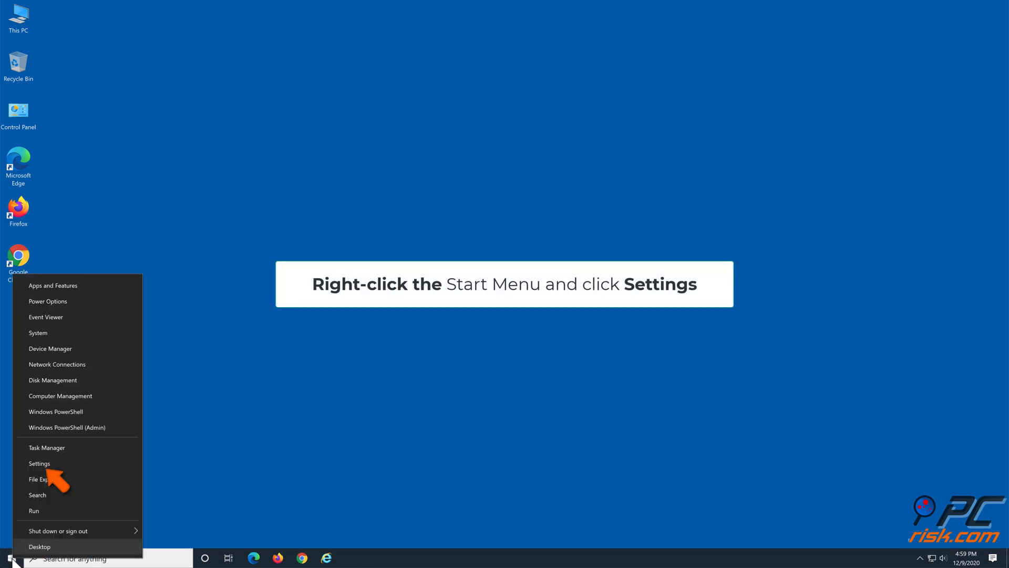
{"action": "mouse_move", "coordinate": [76, 466]}
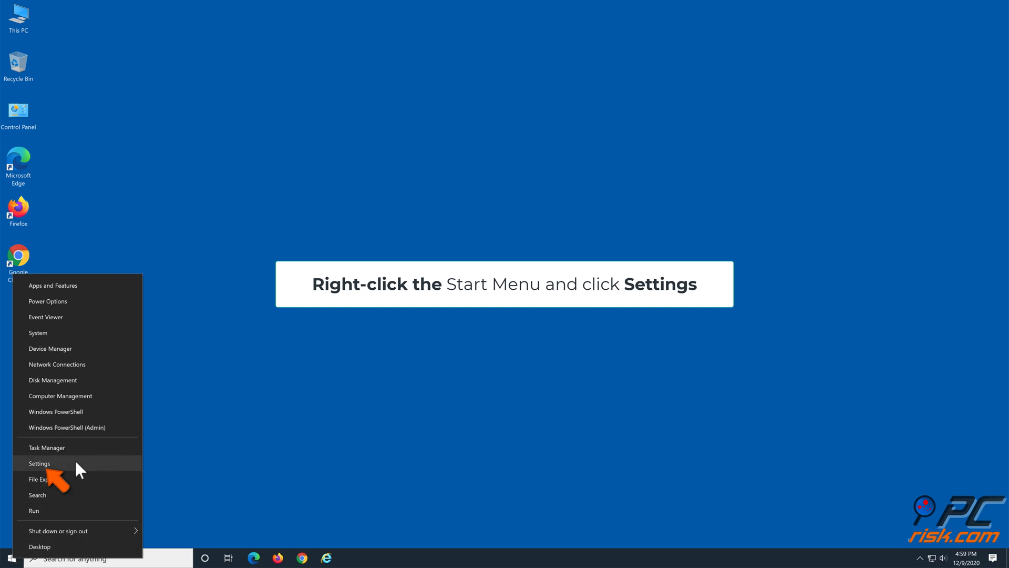
{"action": "left_click", "coordinate": [39, 462]}
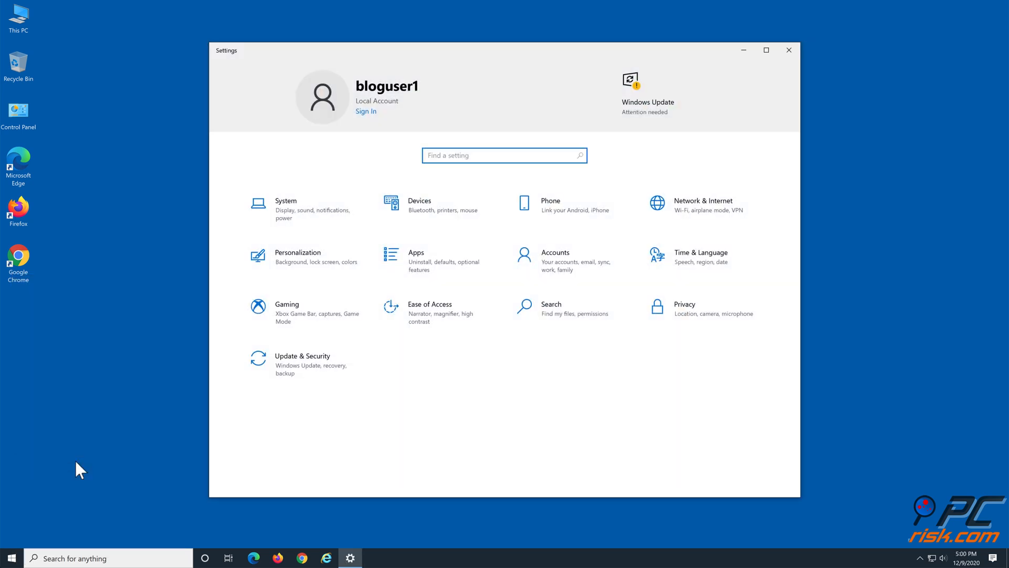
{"action": "mouse_move", "coordinate": [303, 364]}
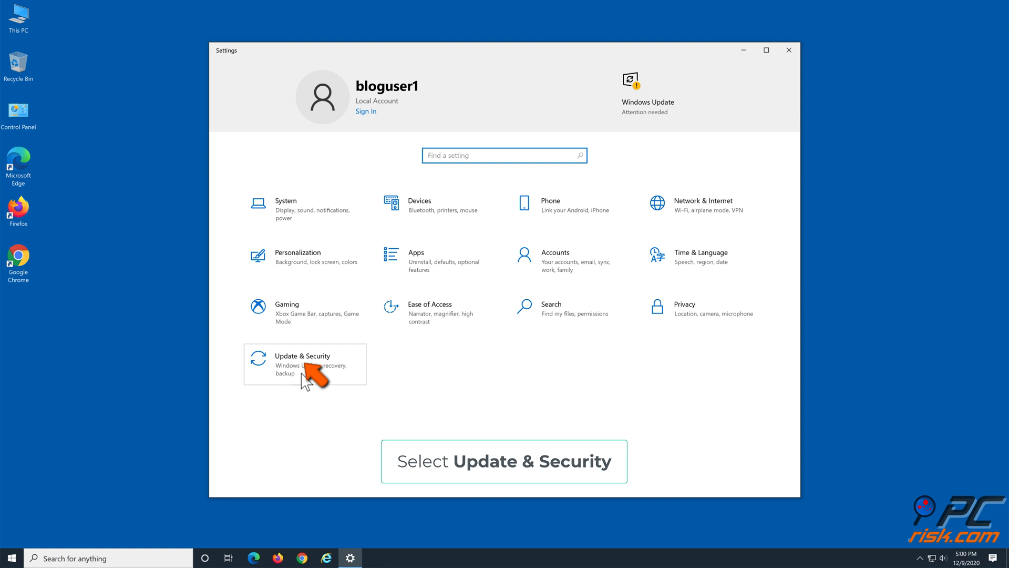
- Go to Update & Security and show its Troubleshoot page
{"action": "left_click", "coordinate": [302, 355]}
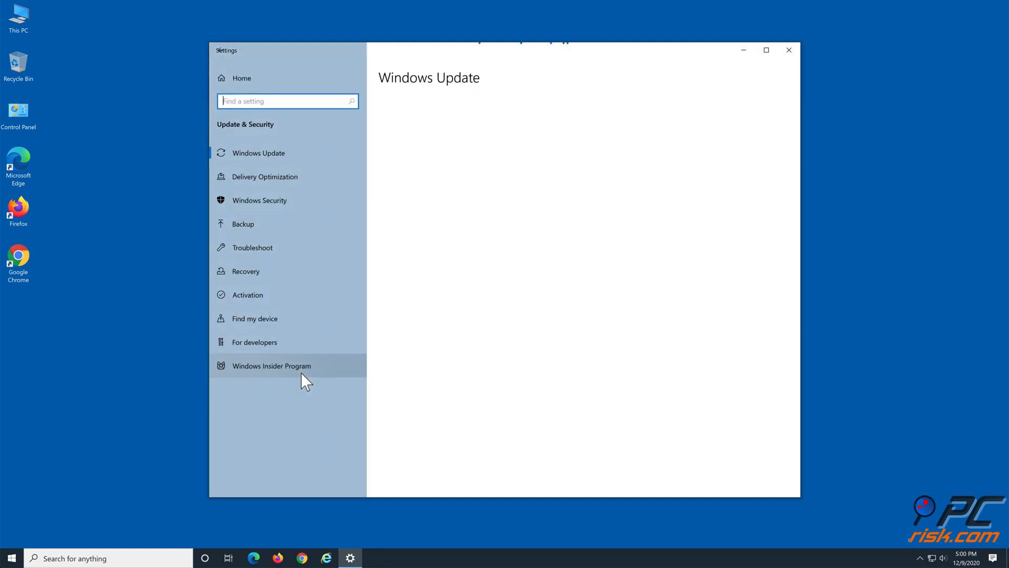
{"action": "left_click", "coordinate": [259, 153]}
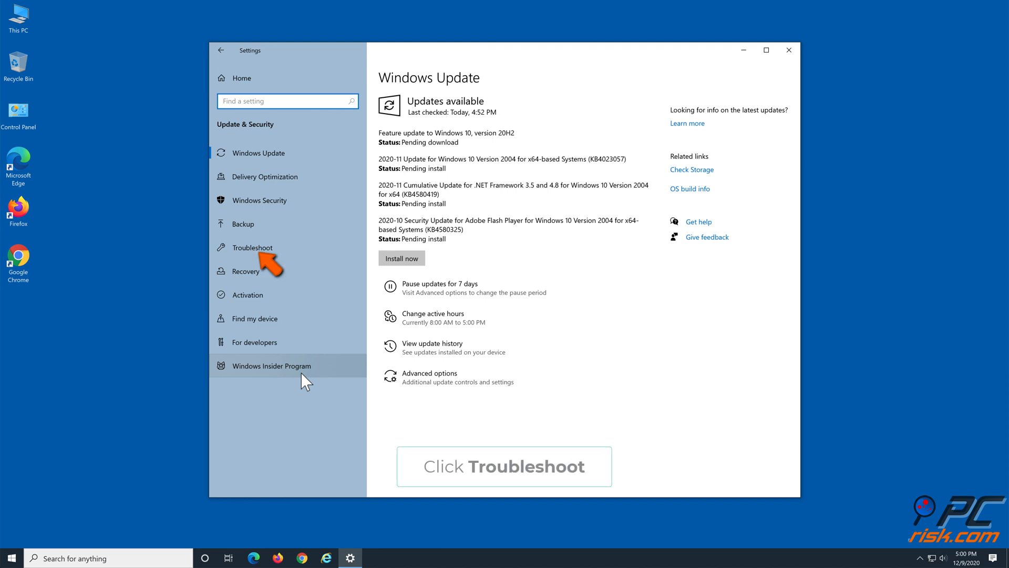
{"action": "mouse_move", "coordinate": [300, 253]}
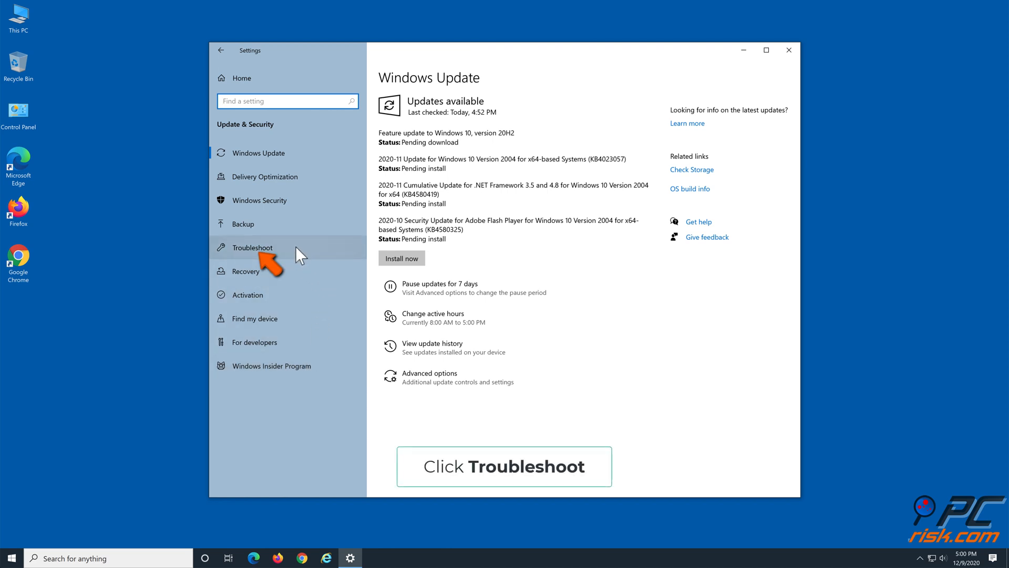
{"action": "left_click", "coordinate": [251, 247]}
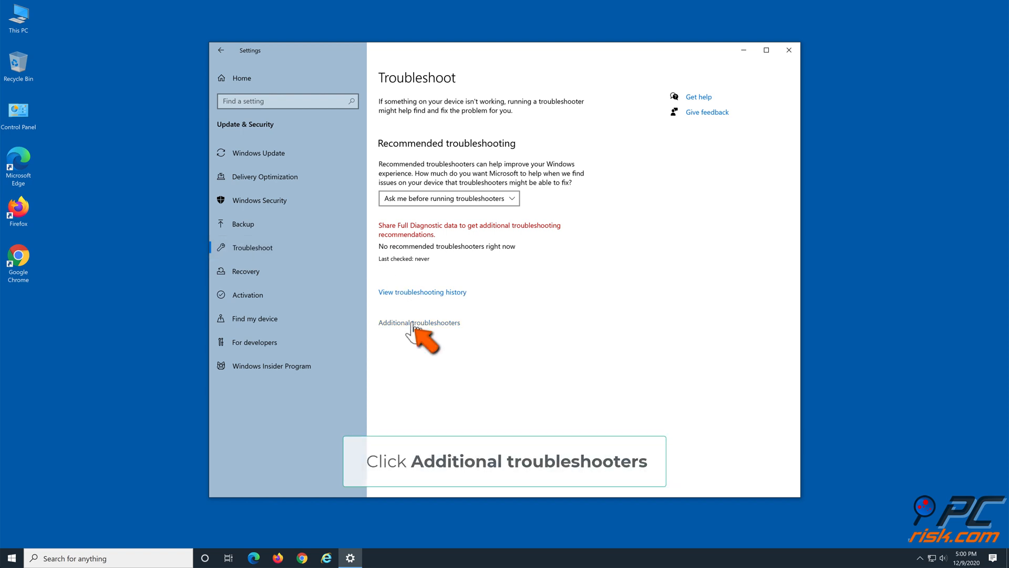
- Run the Windows Update troubleshooter from Additional troubleshooters, dismiss its no-problem result and close Settings
{"action": "left_click", "coordinate": [419, 323]}
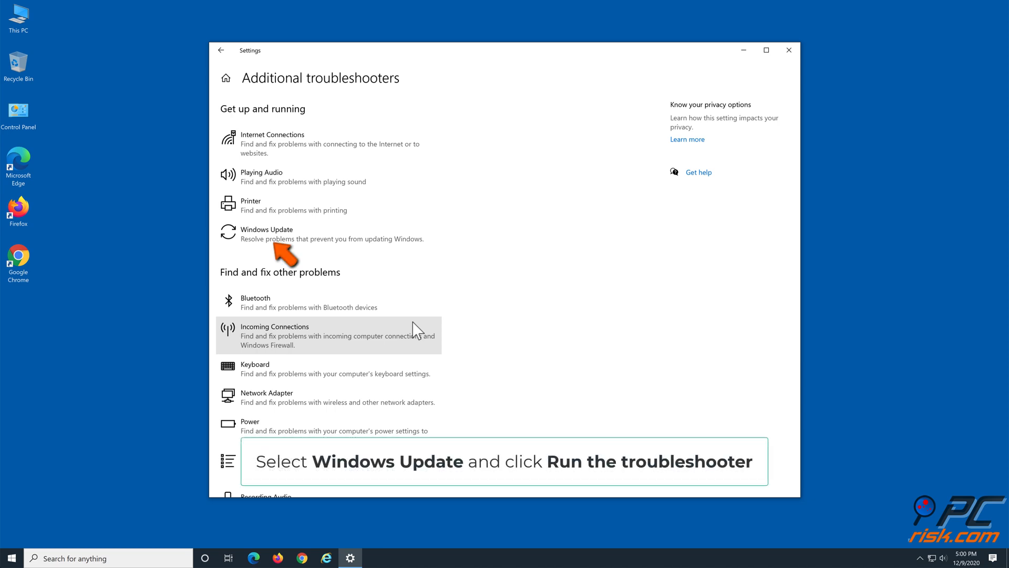
{"action": "mouse_move", "coordinate": [357, 233]}
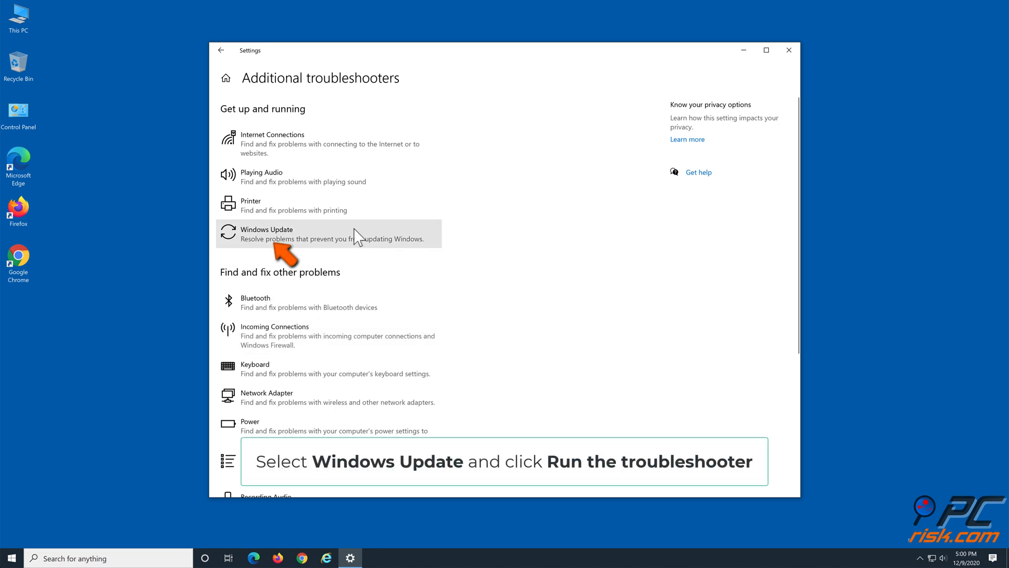
{"action": "left_click", "coordinate": [266, 233]}
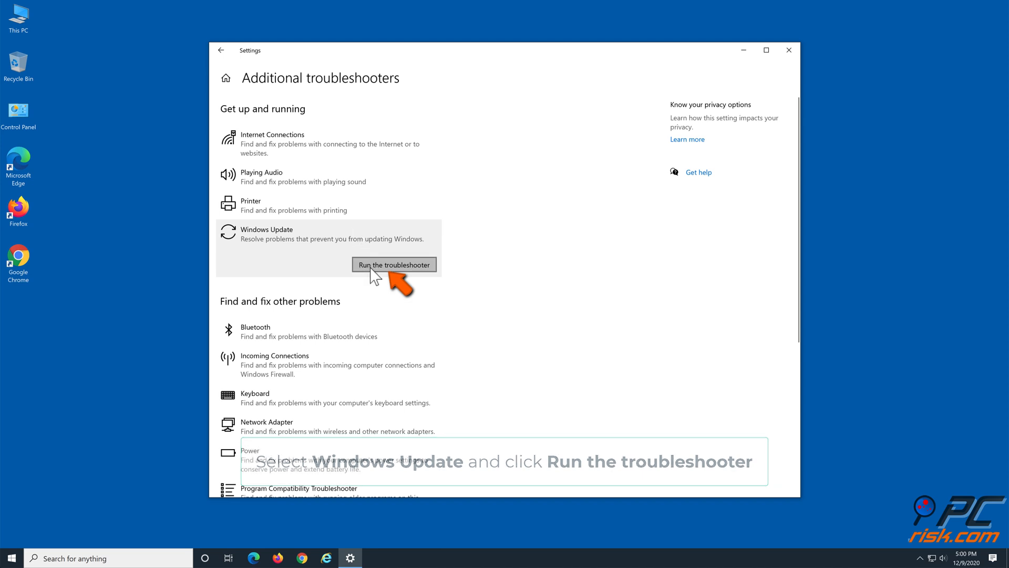
{"action": "left_click", "coordinate": [395, 264]}
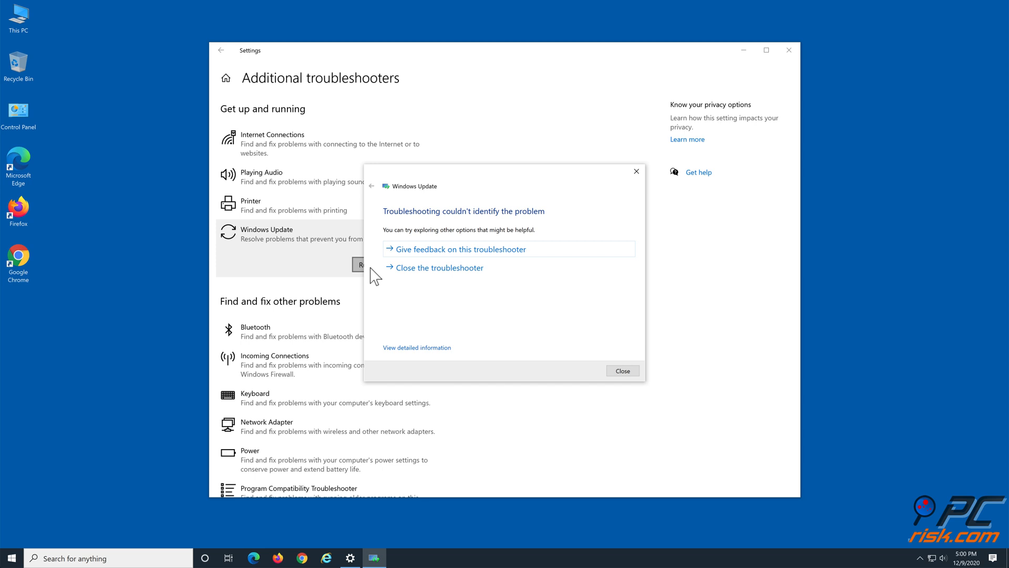
{"action": "mouse_move", "coordinate": [455, 267]}
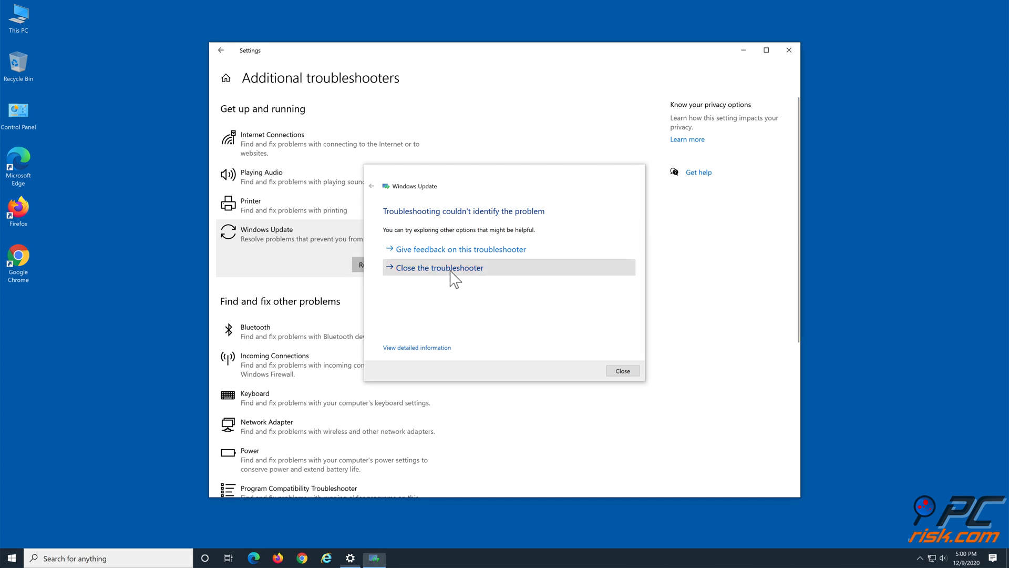
{"action": "left_click", "coordinate": [440, 267]}
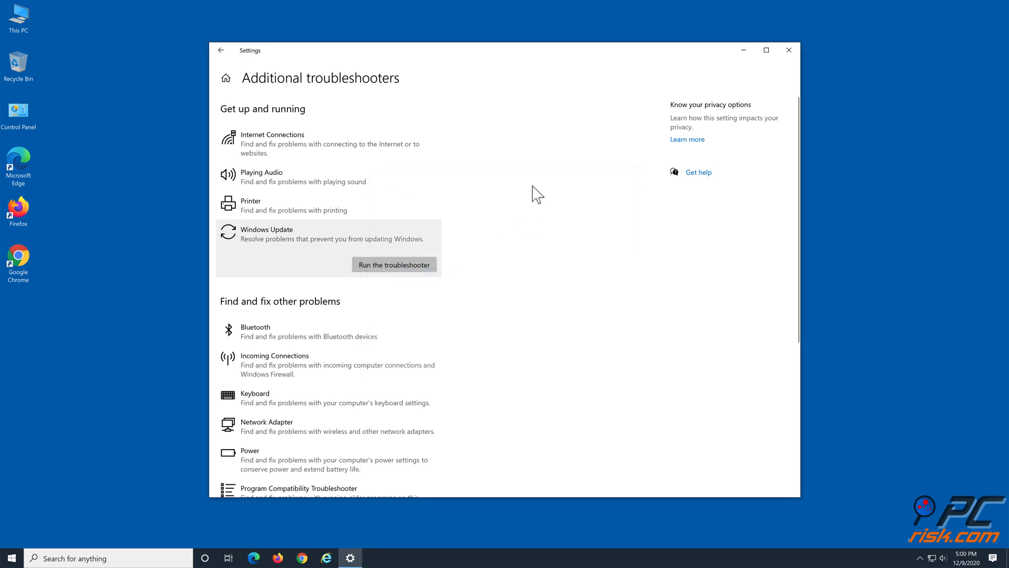
{"action": "left_click", "coordinate": [787, 50]}
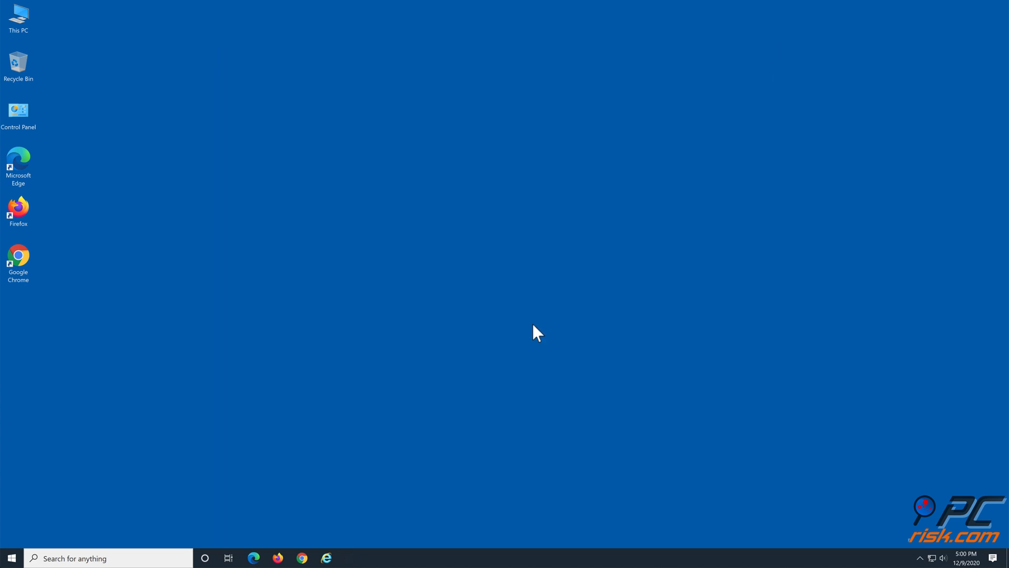
{"action": "mouse_move", "coordinate": [480, 458]}
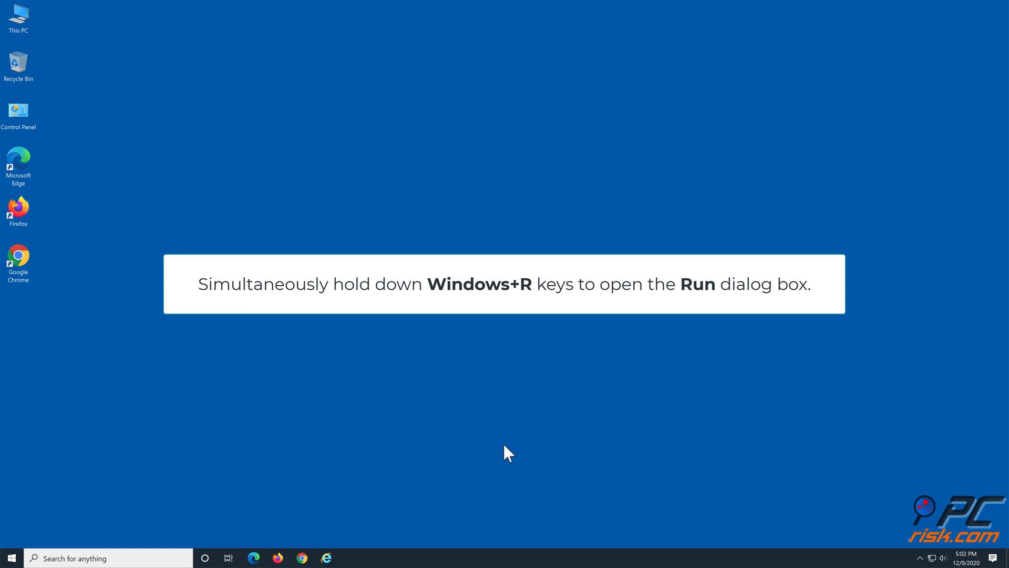
- Bring up the Run box to launch an elevated Command Prompt
{"action": "key", "text": "Win+r"}
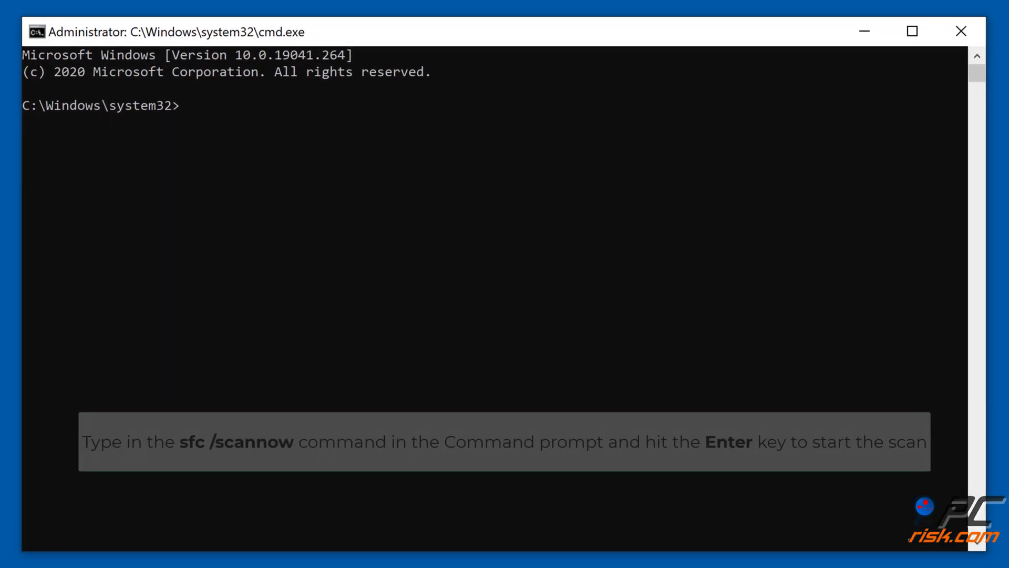
- Run sfc /scannow, which reports no integrity violations
{"action": "type", "text": "sfc"}
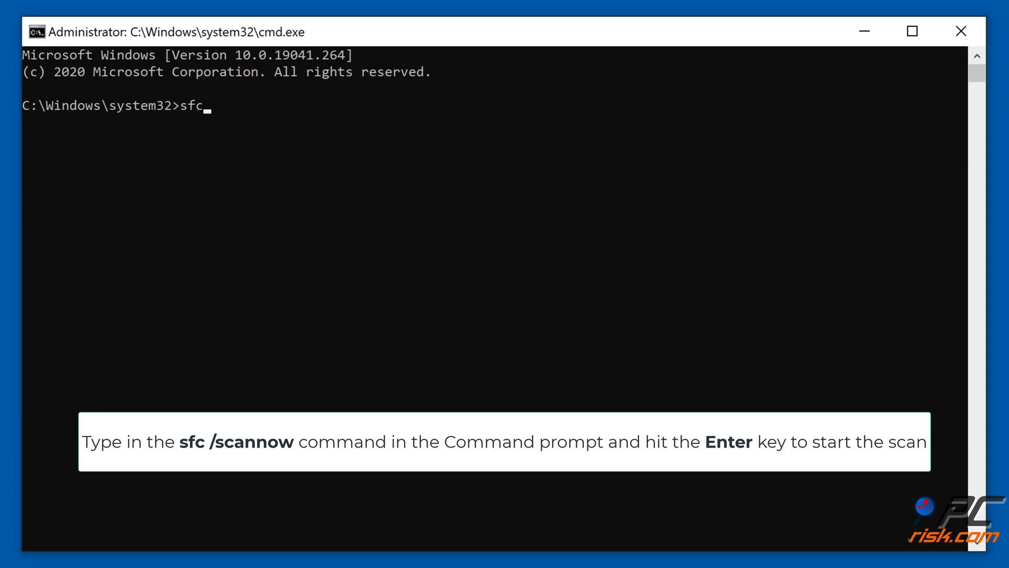
{"action": "type", "text": "/scan"}
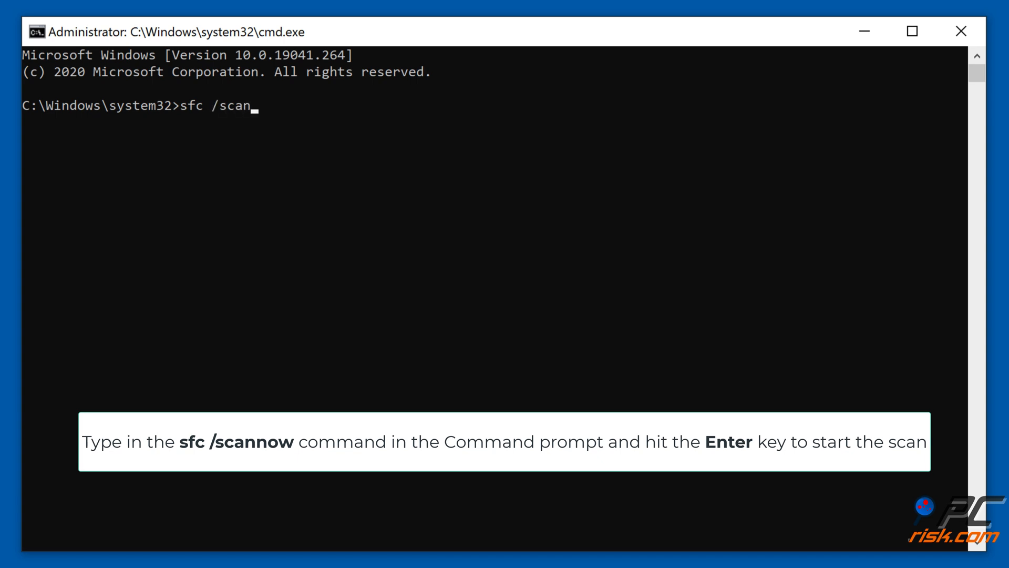
{"action": "key", "text": "Enter"}
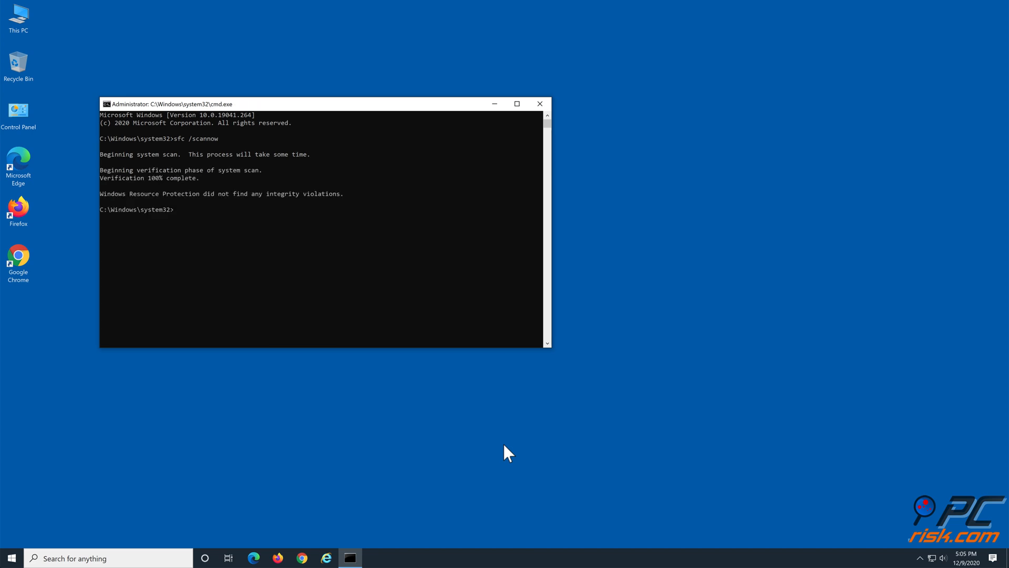
{"action": "mouse_move", "coordinate": [539, 104]}
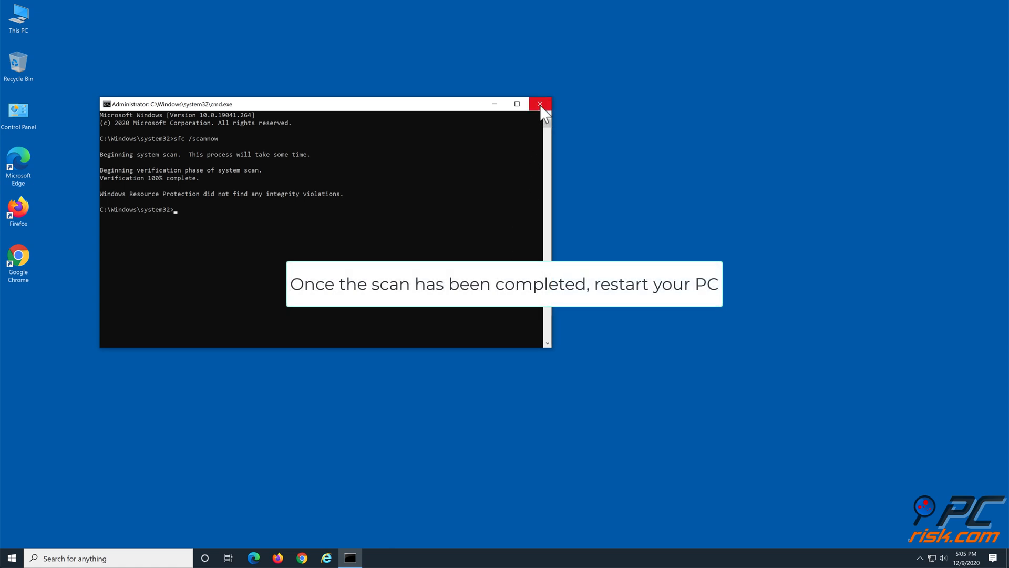
- Close Command Prompt and restart the PC from the Start menu's Power options
{"action": "left_click", "coordinate": [539, 104]}
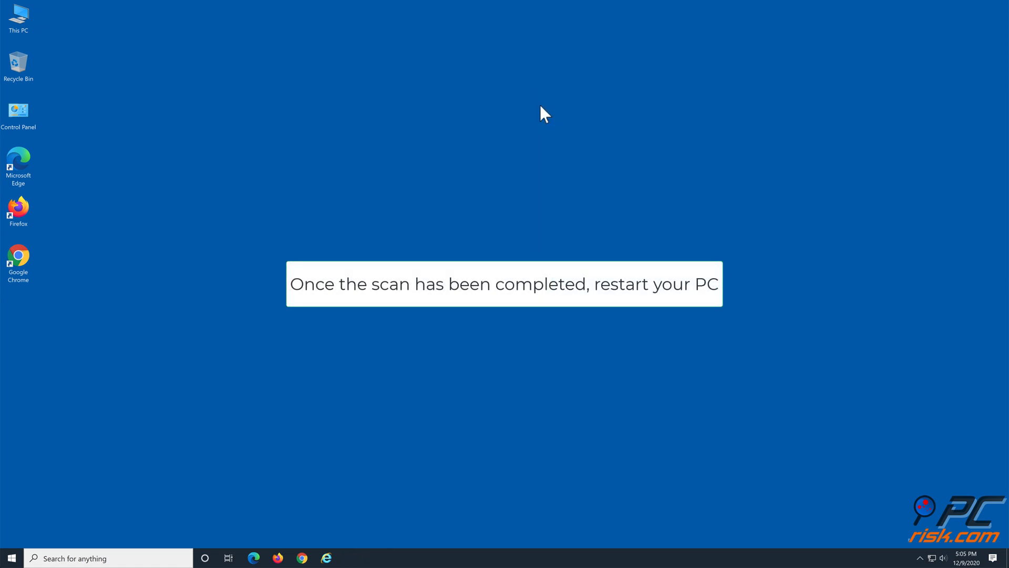
{"action": "left_click", "coordinate": [11, 557]}
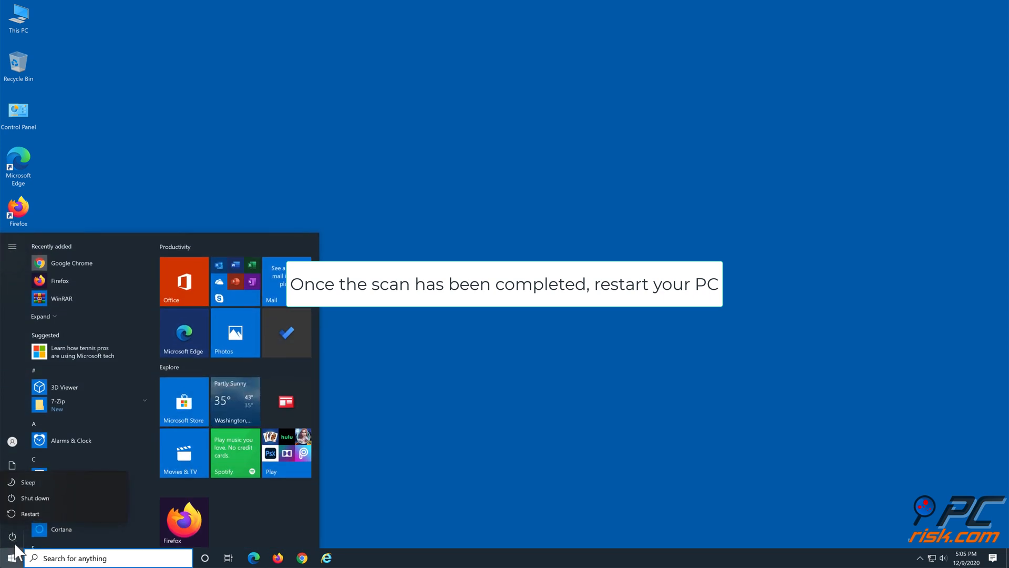
{"action": "left_click", "coordinate": [30, 513]}
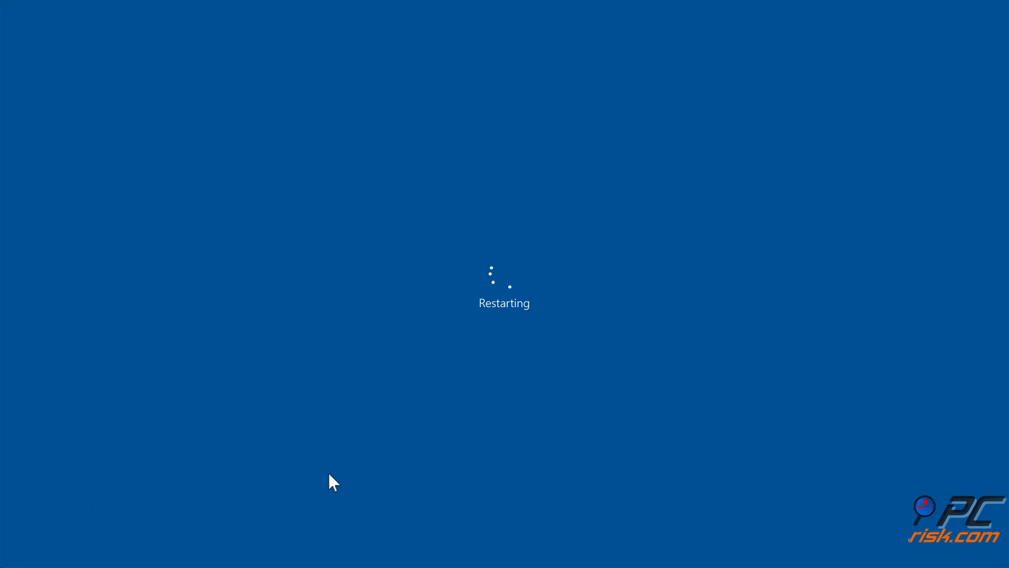
{"action": "mouse_move", "coordinate": [527, 491]}
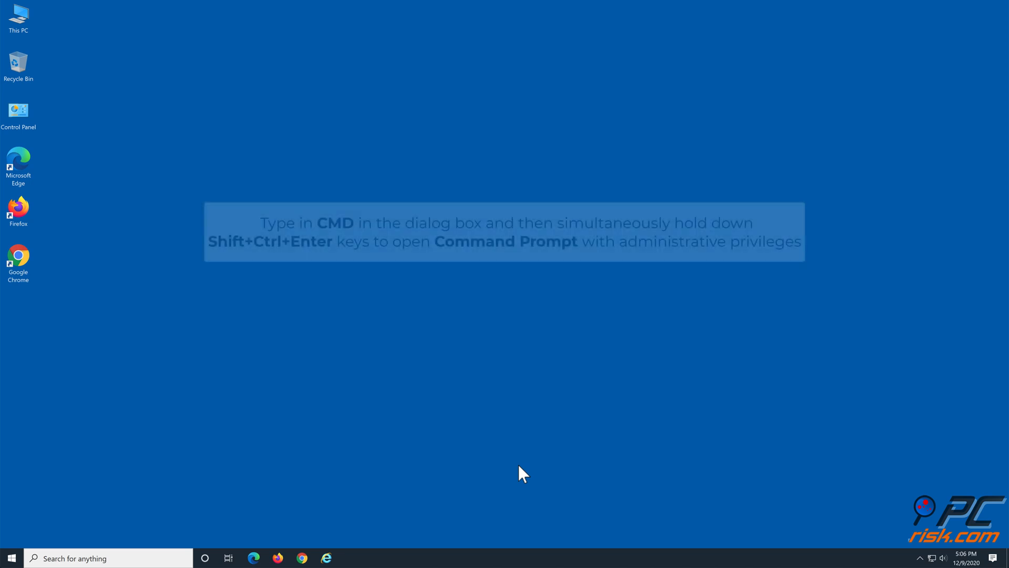
- After the reboot, enter cmd in the Run box to reopen an administrator Command Prompt
{"action": "type", "text": "cmd"}
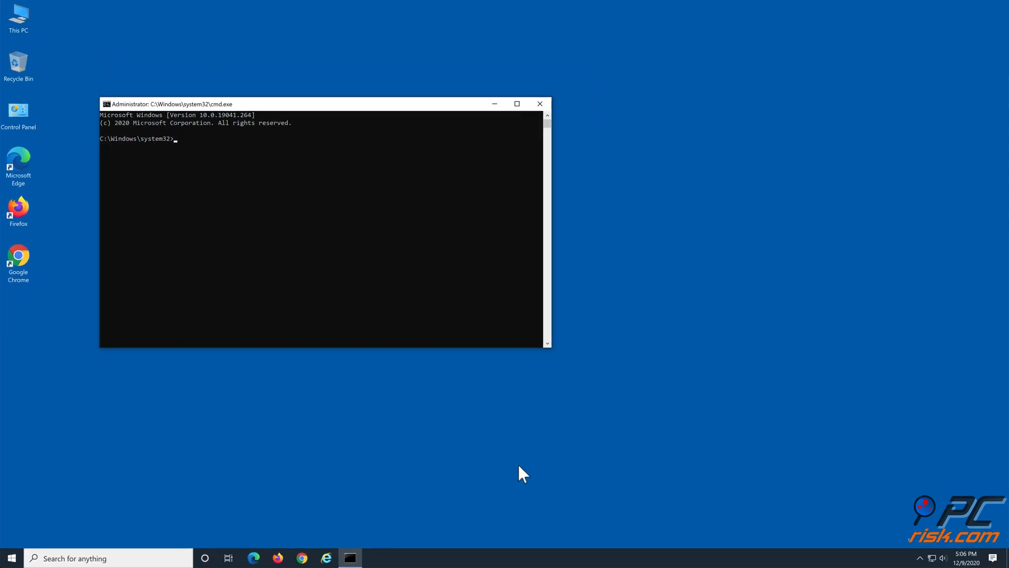
- Run DISM /Online /Cleanup-Image /ScanHealth, which finds no component store corruption
{"action": "type", "text": "dism"}
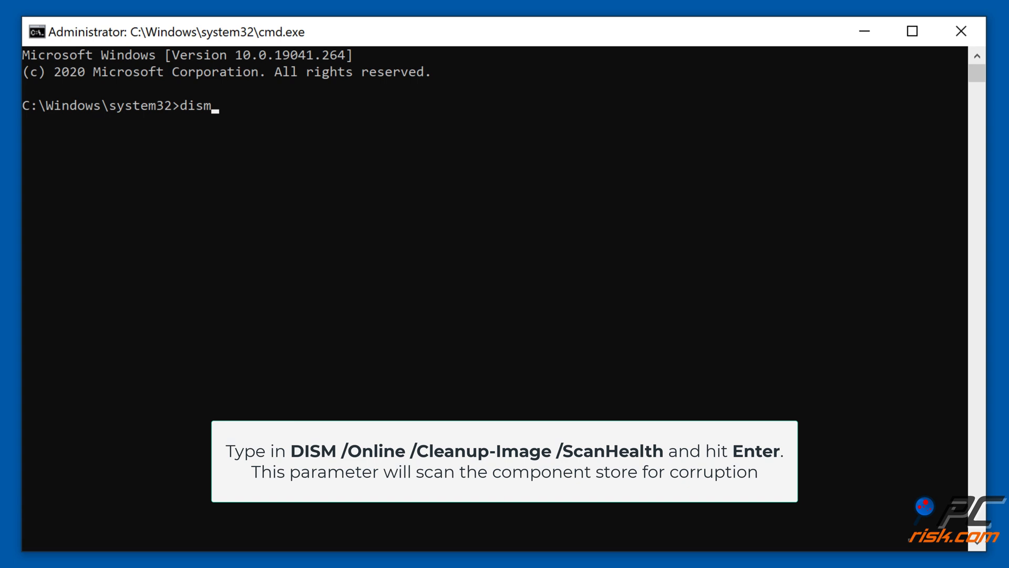
{"action": "type", "text": "/online"}
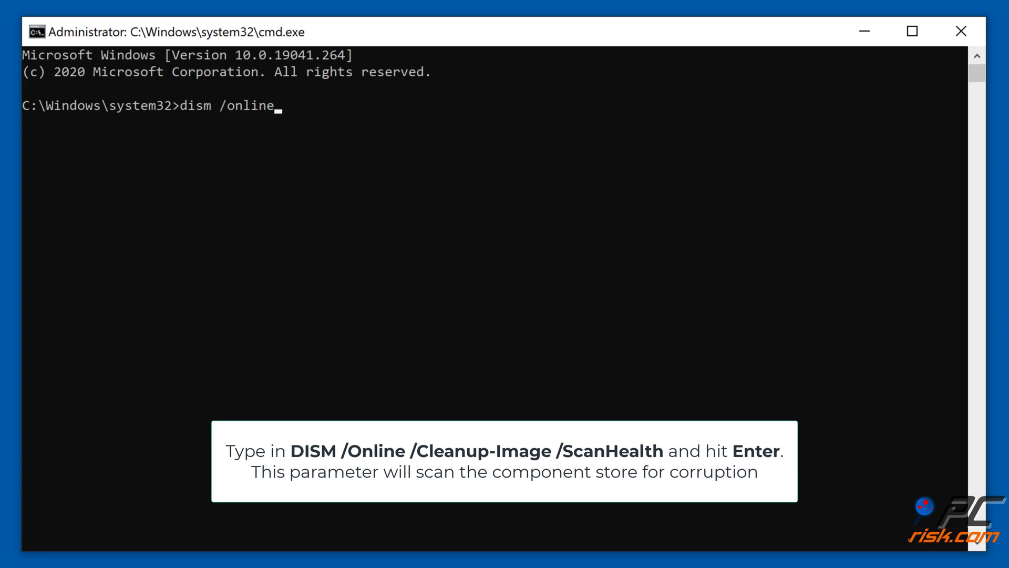
{"action": "type", "text": "/cleanu"}
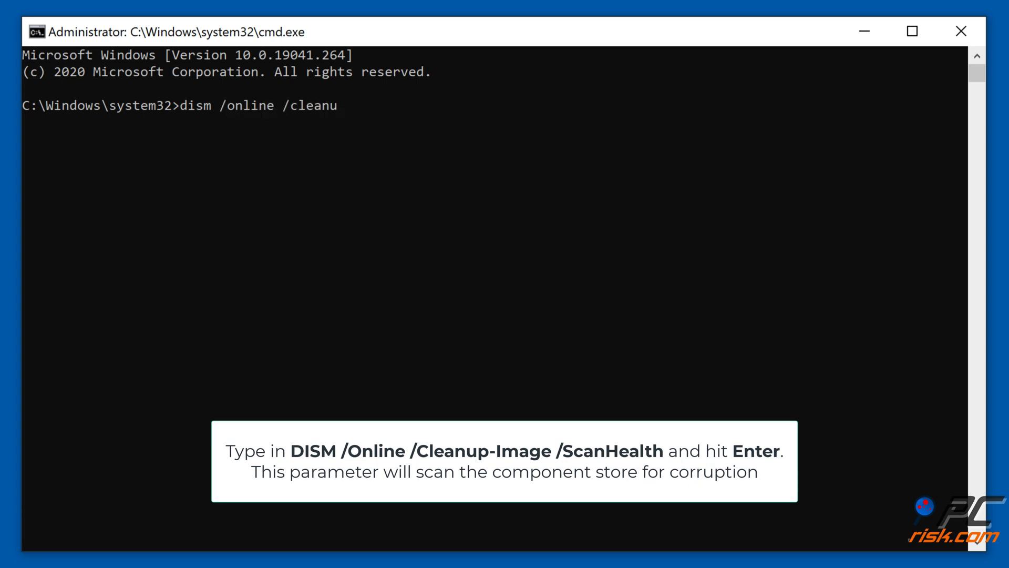
{"action": "type", "text": "p-image /scan"}
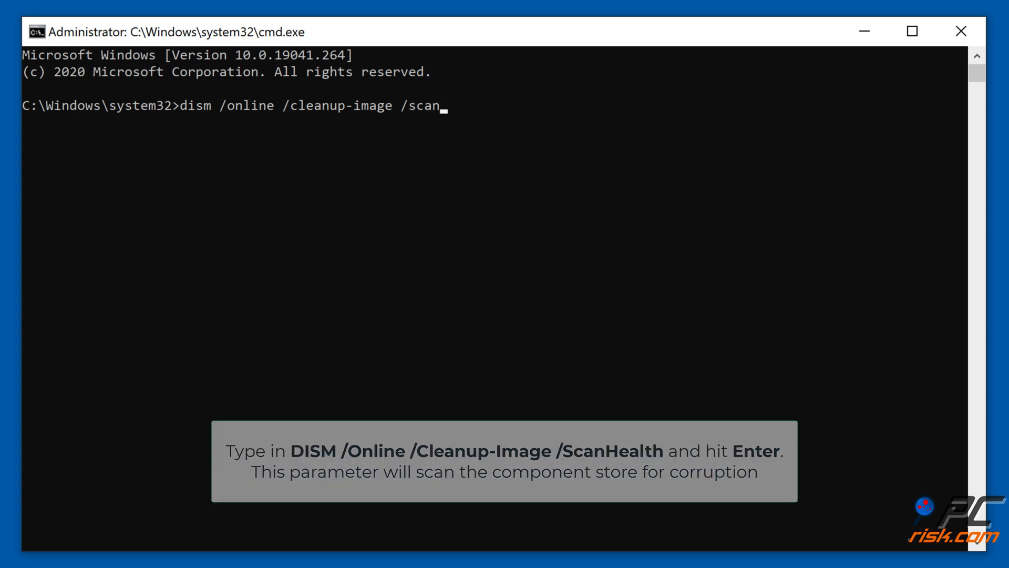
{"action": "key", "text": "enter"}
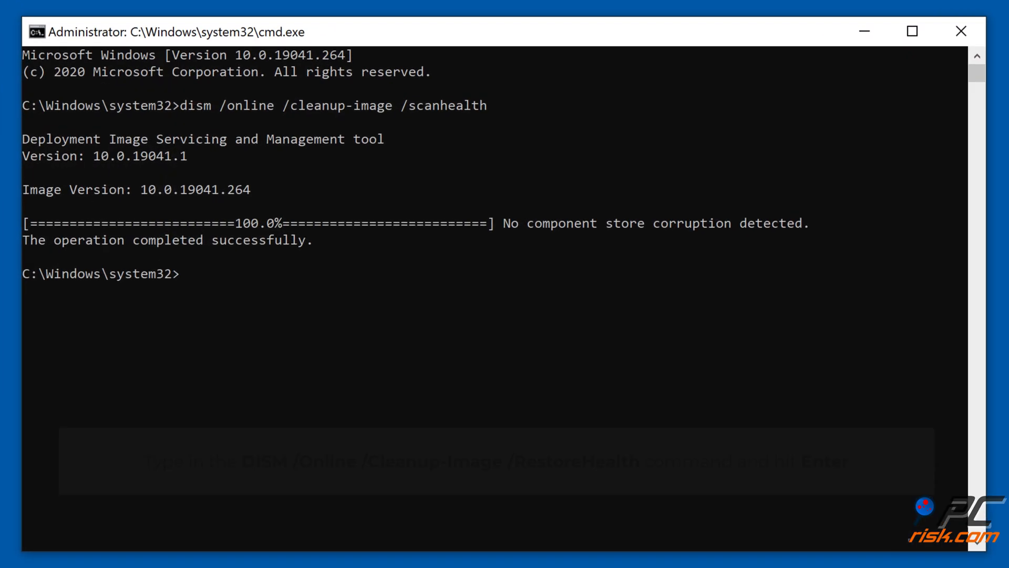
- Run DISM /Online /Cleanup-Image /RestoreHealth until it completes successfully
{"action": "type", "text": "dism /online /"}
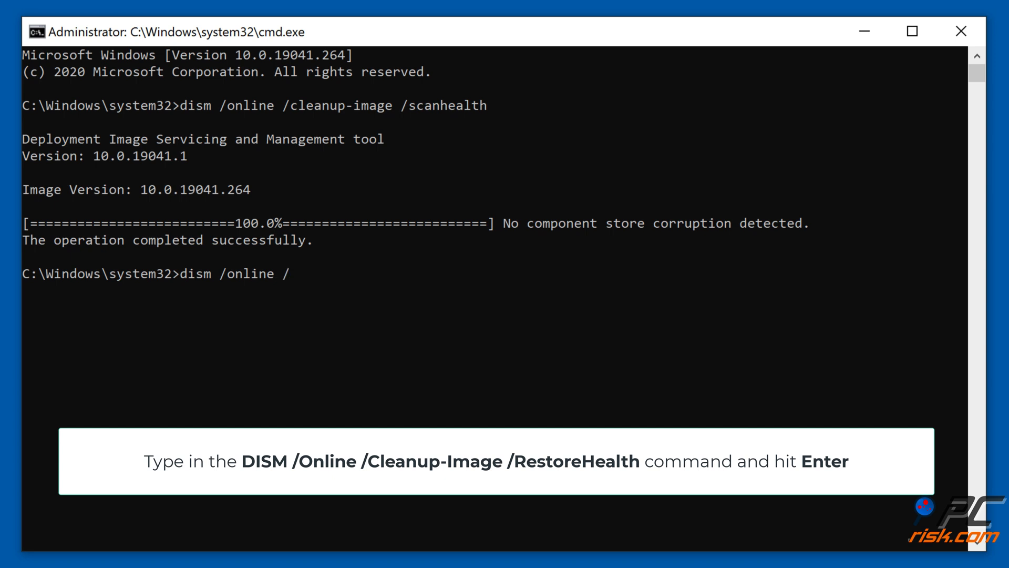
{"action": "type", "text": "cleanup-i"}
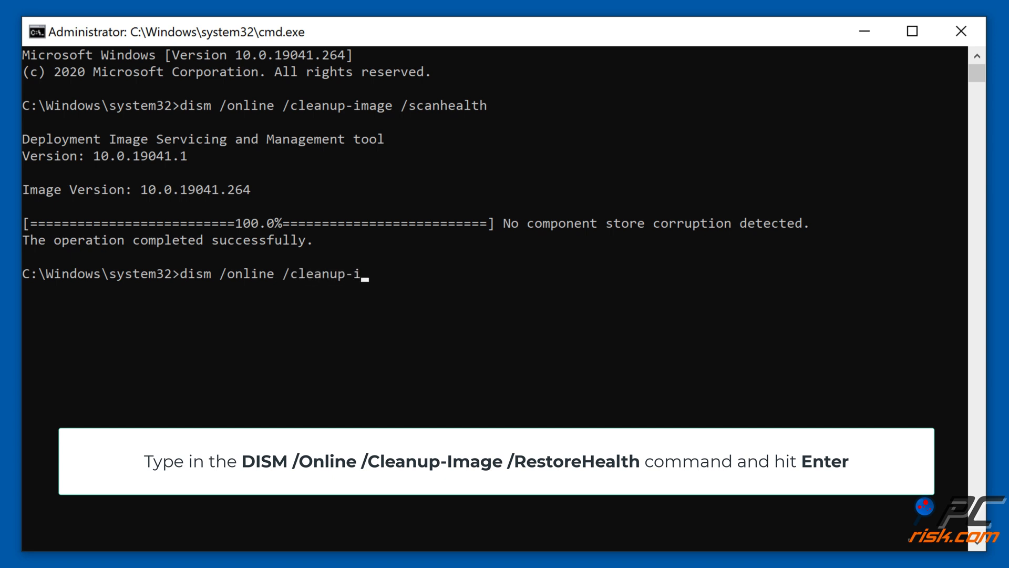
{"action": "type", "text": "mage /rest"}
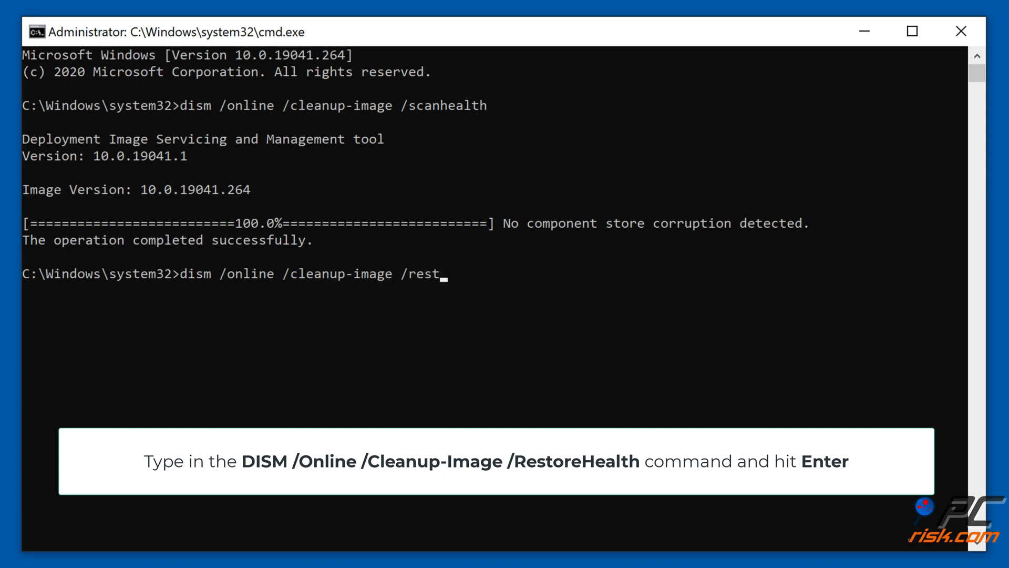
{"action": "key", "text": "Enter"}
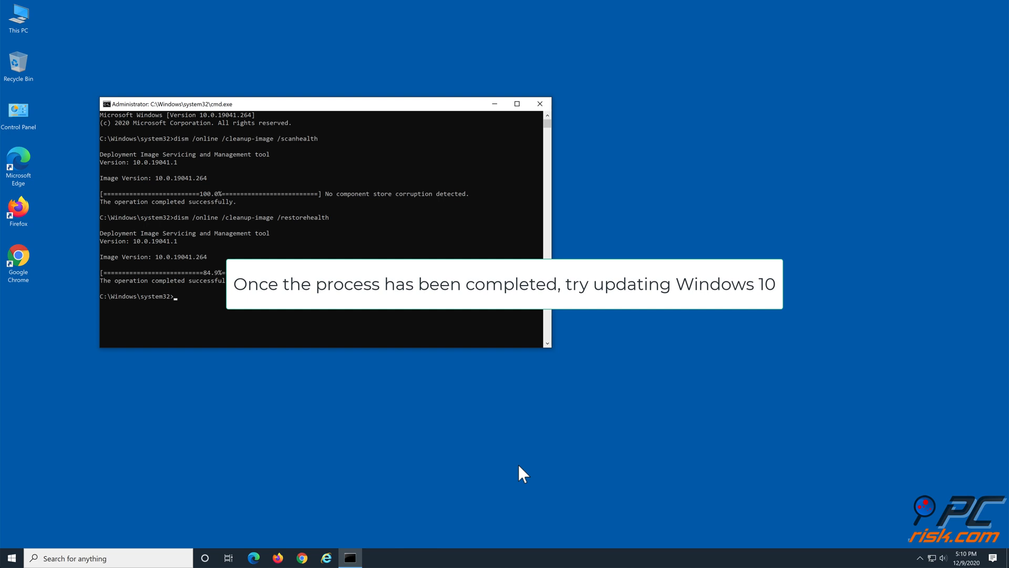
{"action": "mouse_move", "coordinate": [540, 104]}
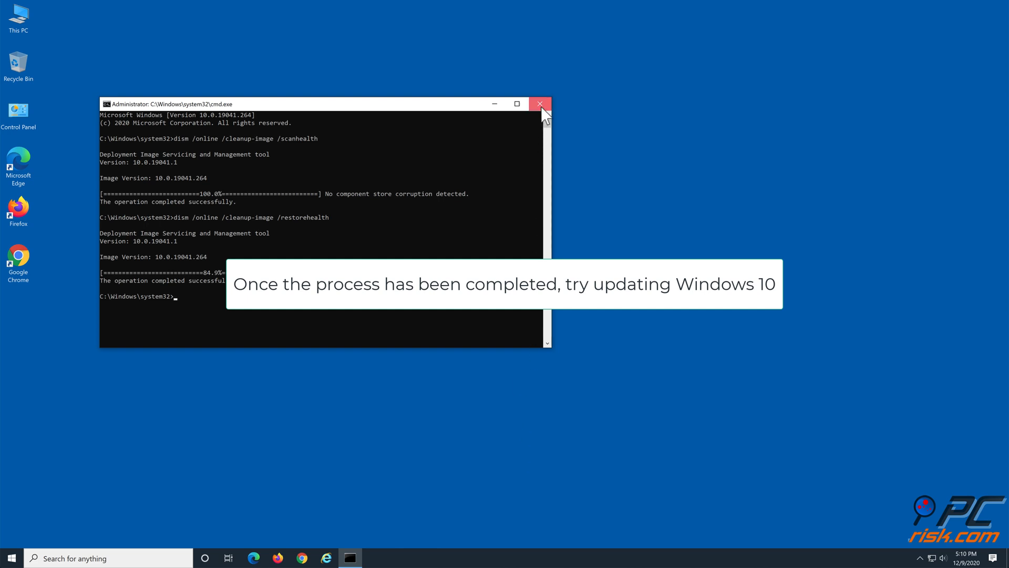
- Close the administrator Command Prompt, leaving the desktop clear
{"action": "left_click", "coordinate": [540, 104]}
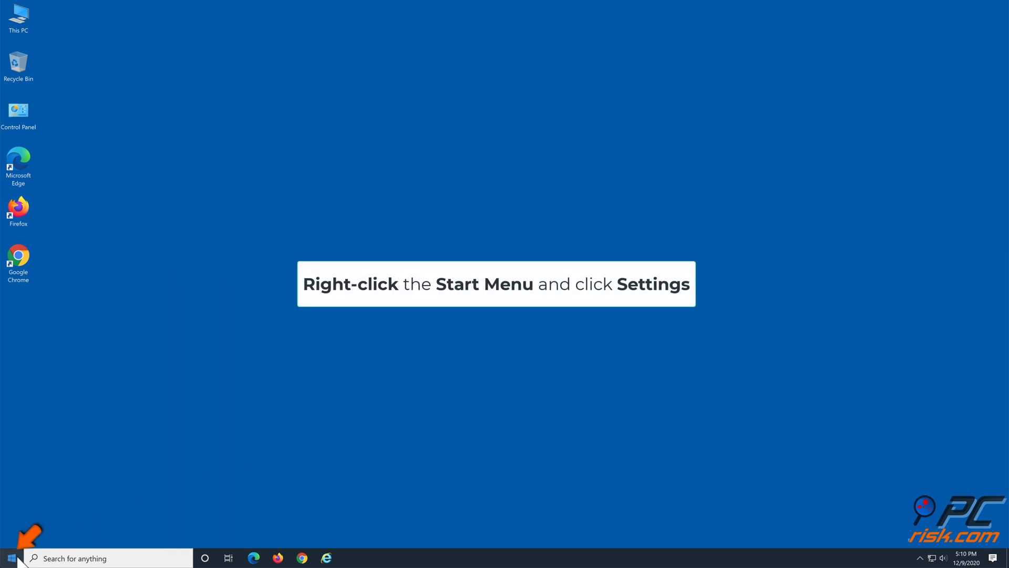
- Reach the Recovery page with its Reset this PC option via Settings > Update & Security
{"action": "right_click", "coordinate": [11, 557]}
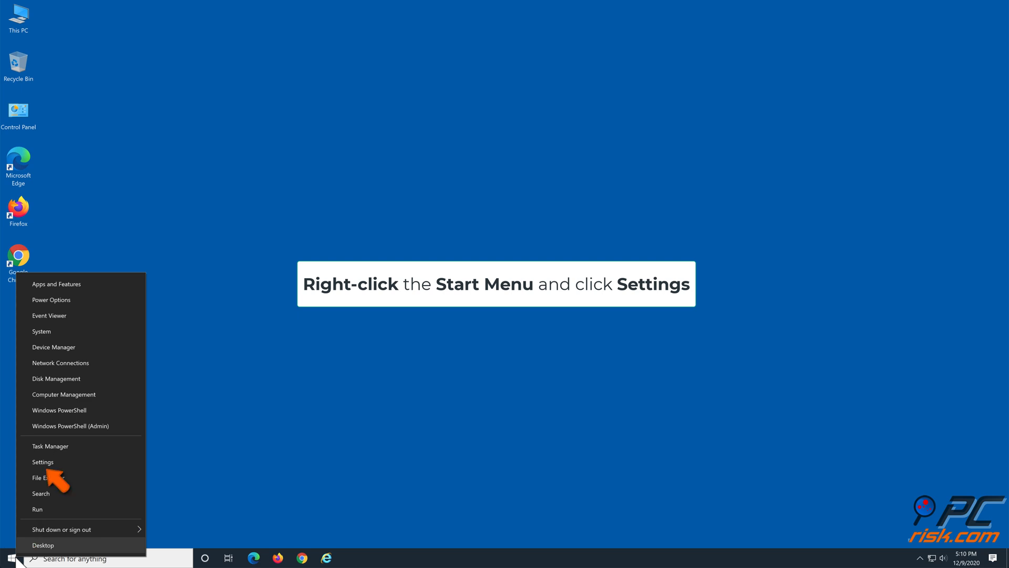
{"action": "mouse_move", "coordinate": [42, 461]}
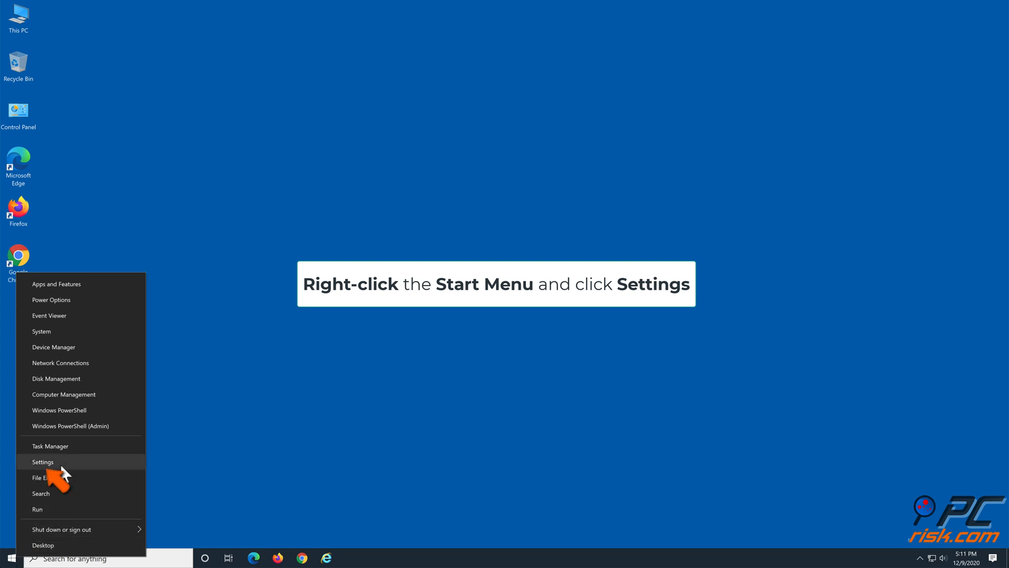
{"action": "left_click", "coordinate": [43, 461]}
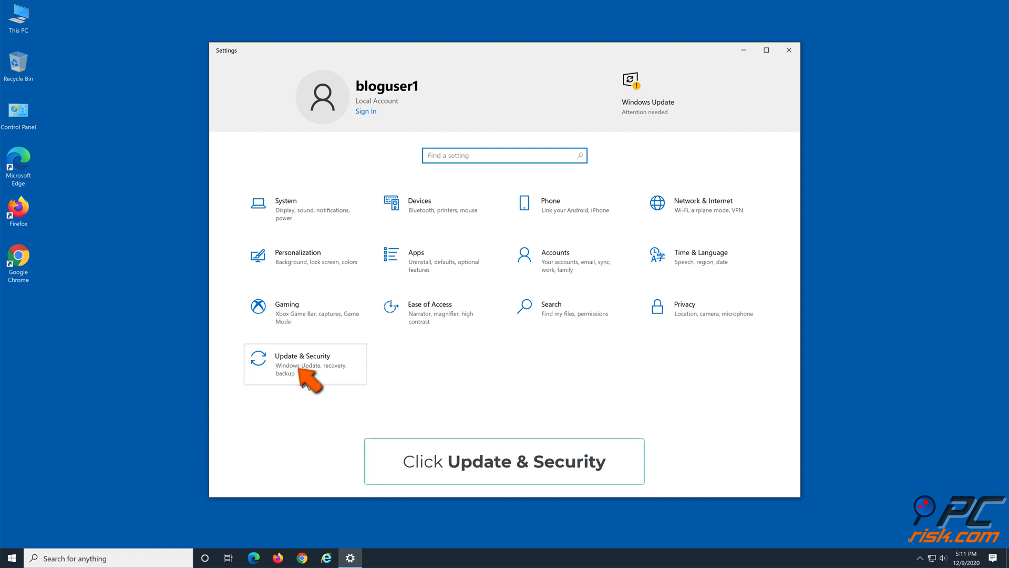
{"action": "left_click", "coordinate": [304, 359]}
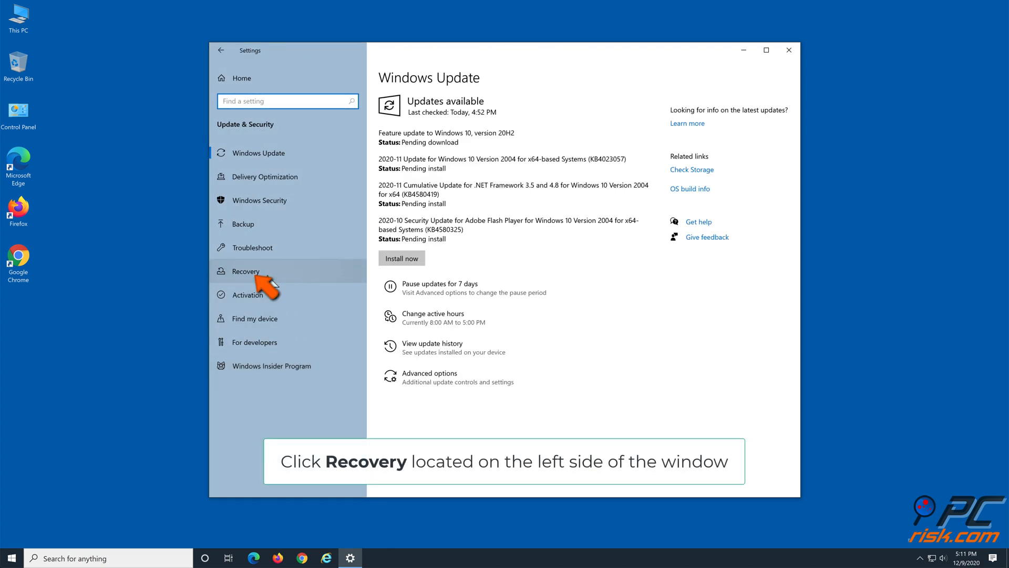
{"action": "left_click", "coordinate": [245, 270]}
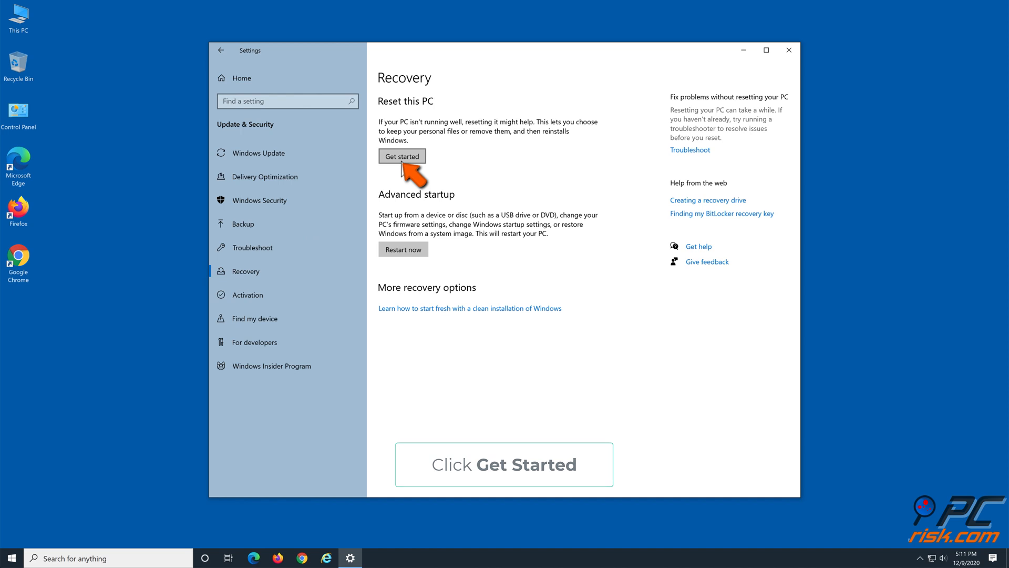
- Reset this PC using Local reinstall, keeping personal files, and let Windows reinstall
{"action": "left_click", "coordinate": [402, 156]}
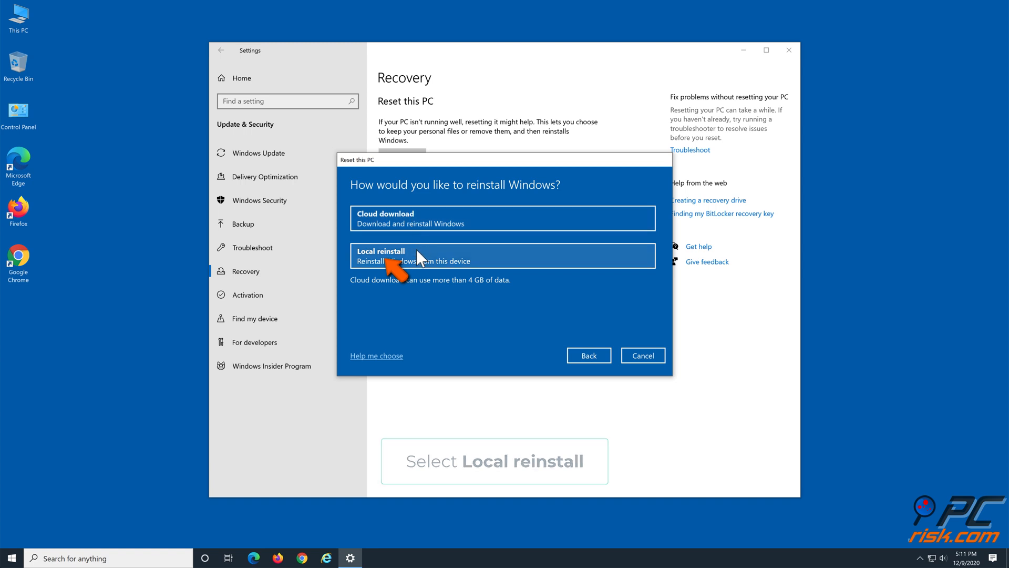
{"action": "left_click", "coordinate": [503, 256]}
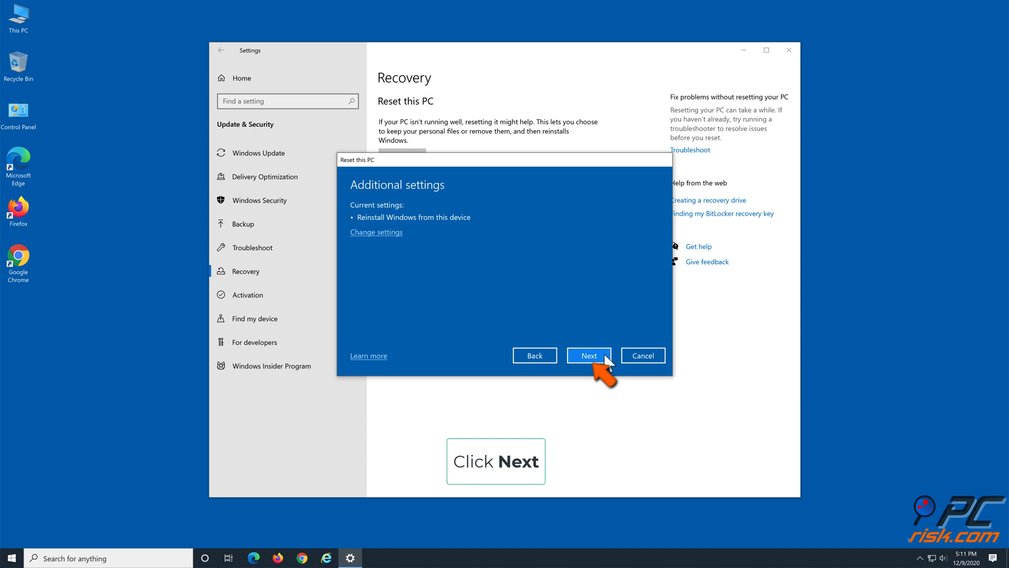
{"action": "left_click", "coordinate": [588, 354]}
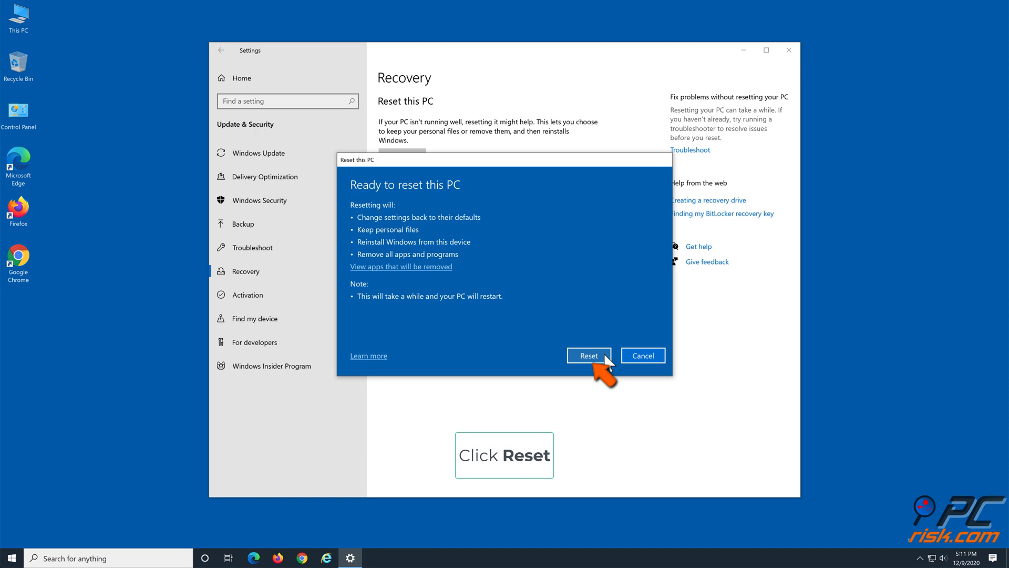
{"action": "left_click", "coordinate": [588, 354]}
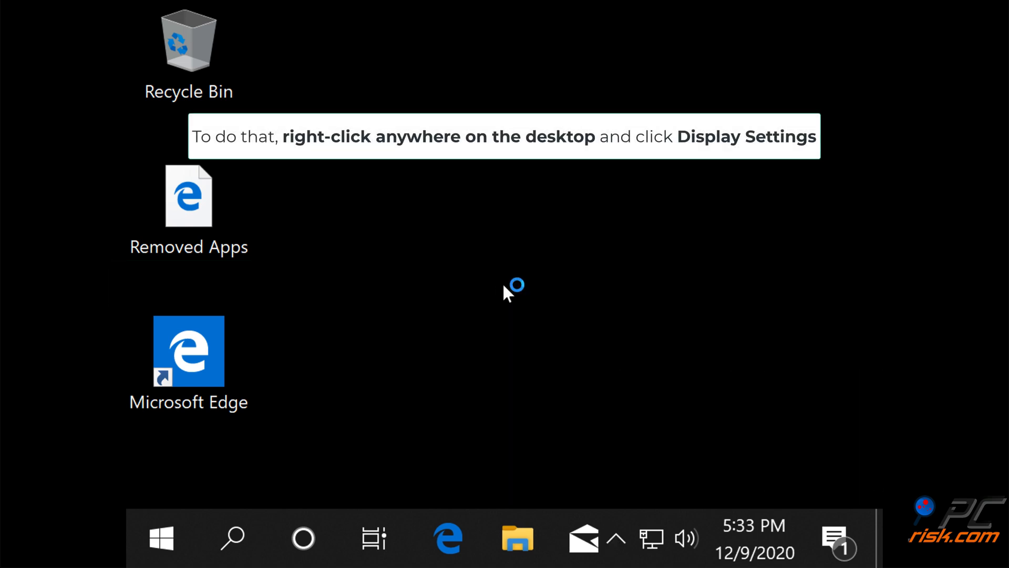
- Change the display resolution to 4096 × 2304 from the desktop's Display settings and keep the change
{"action": "right_click", "coordinate": [512, 286]}
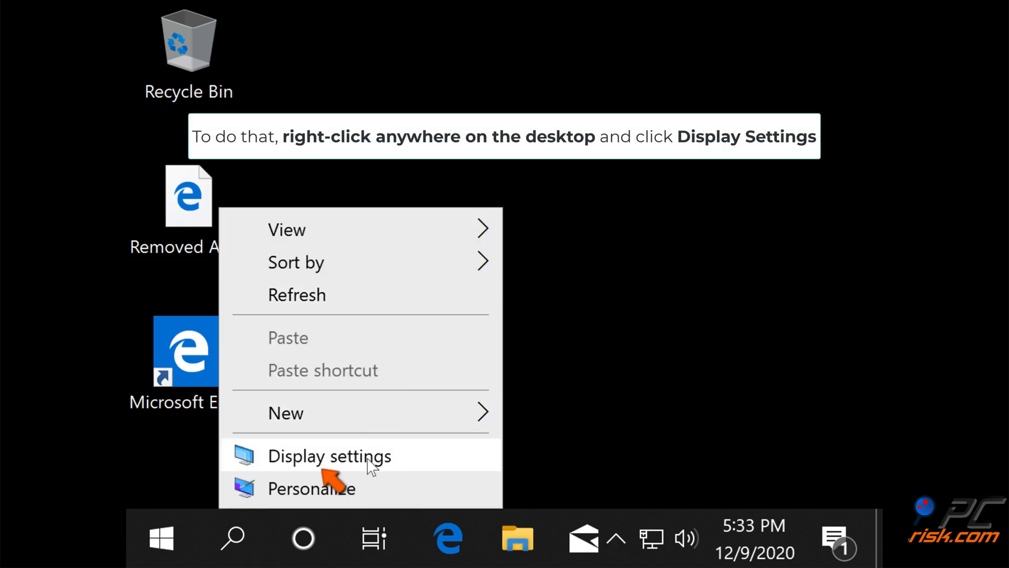
{"action": "left_click", "coordinate": [330, 455]}
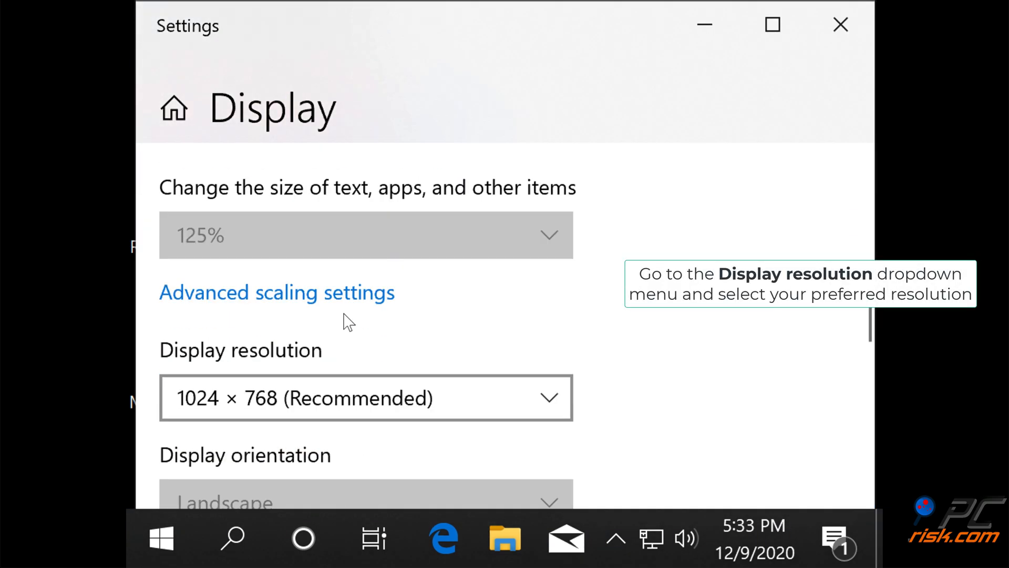
{"action": "left_click", "coordinate": [365, 398]}
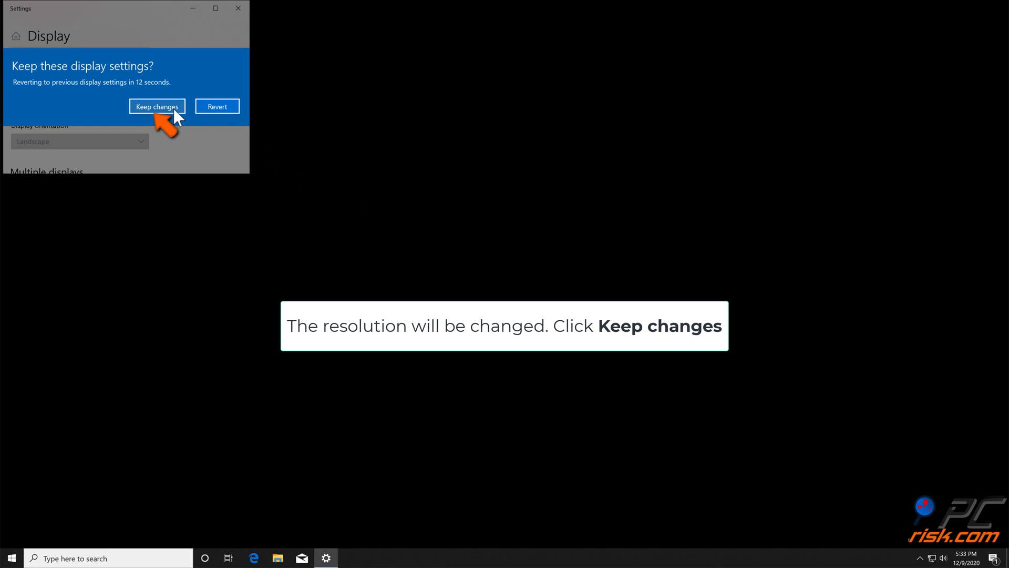
{"action": "left_click", "coordinate": [157, 106]}
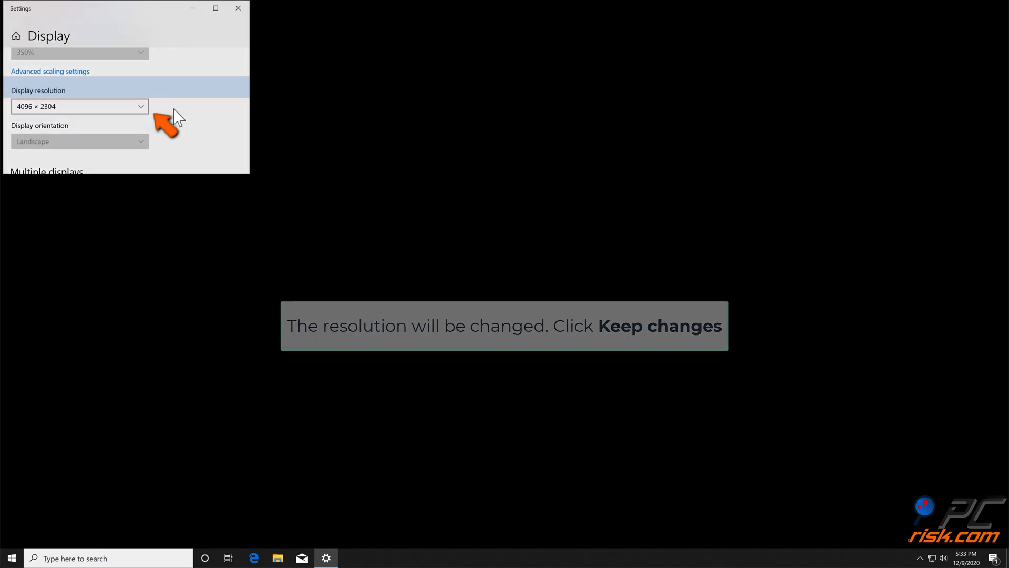